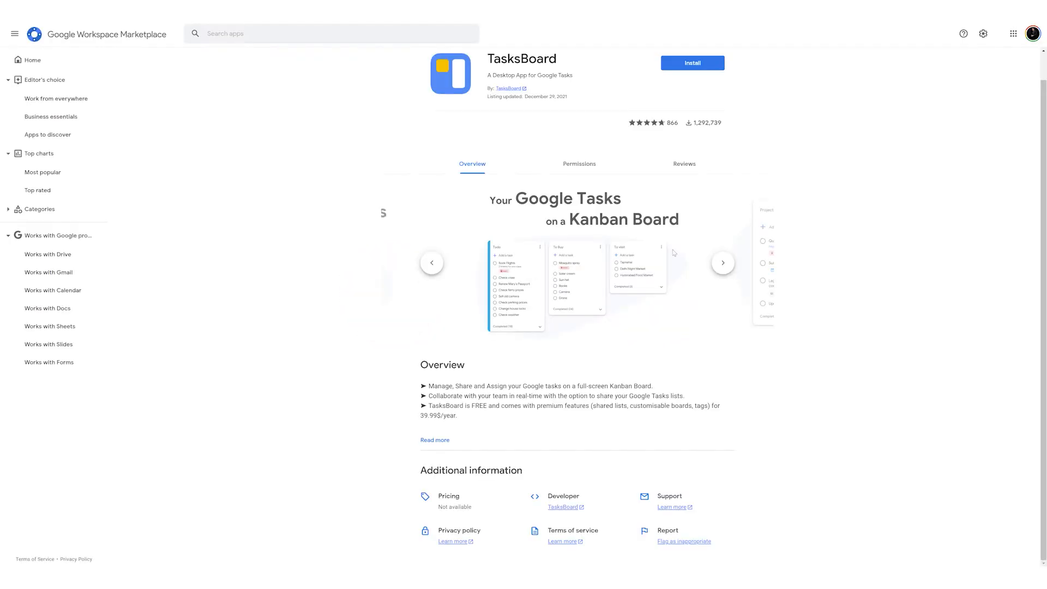
# - Flip through the TasksBoard preview screenshots, then bring up the TasksBoard Main Board
pyautogui.click(723, 262)
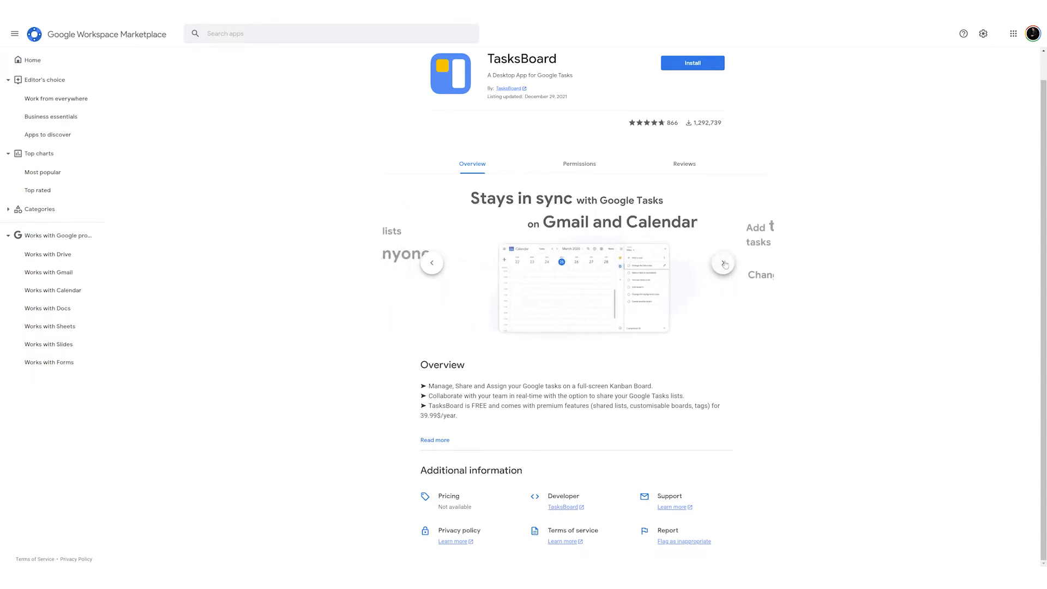
pyautogui.click(723, 262)
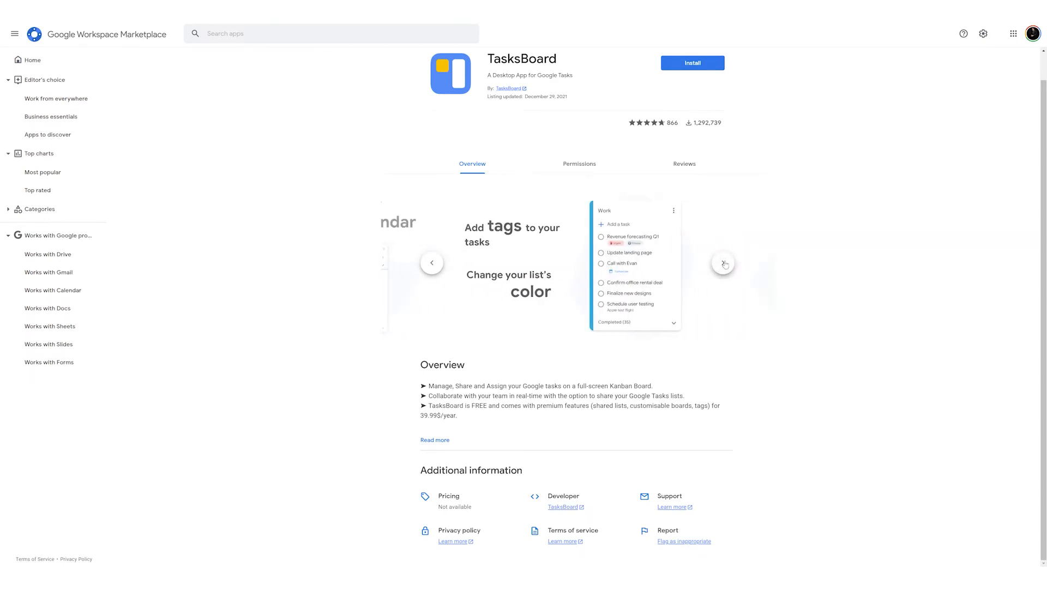
pyautogui.click(722, 262)
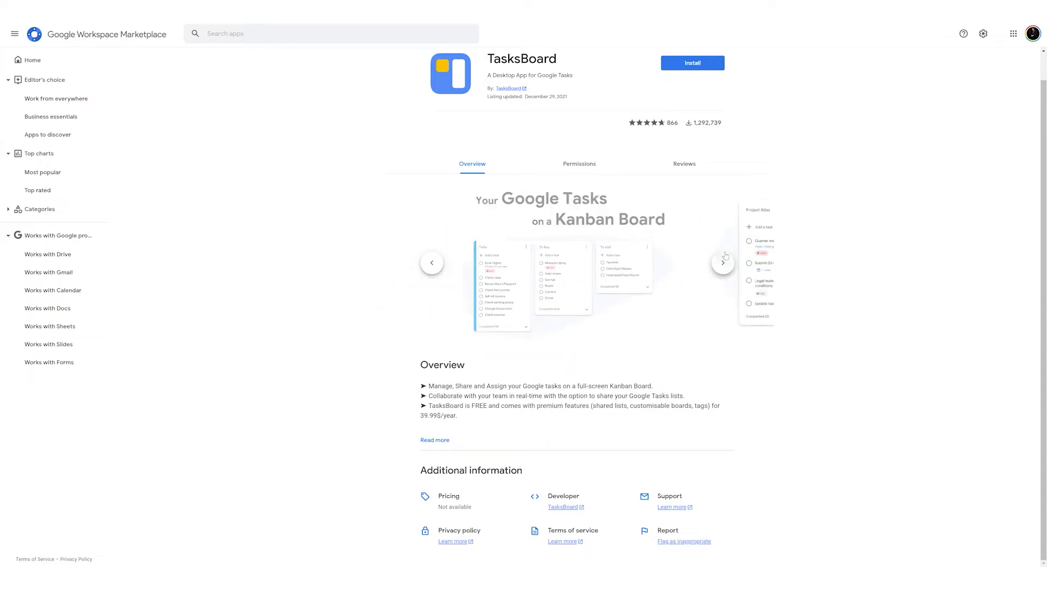
pyautogui.click(722, 262)
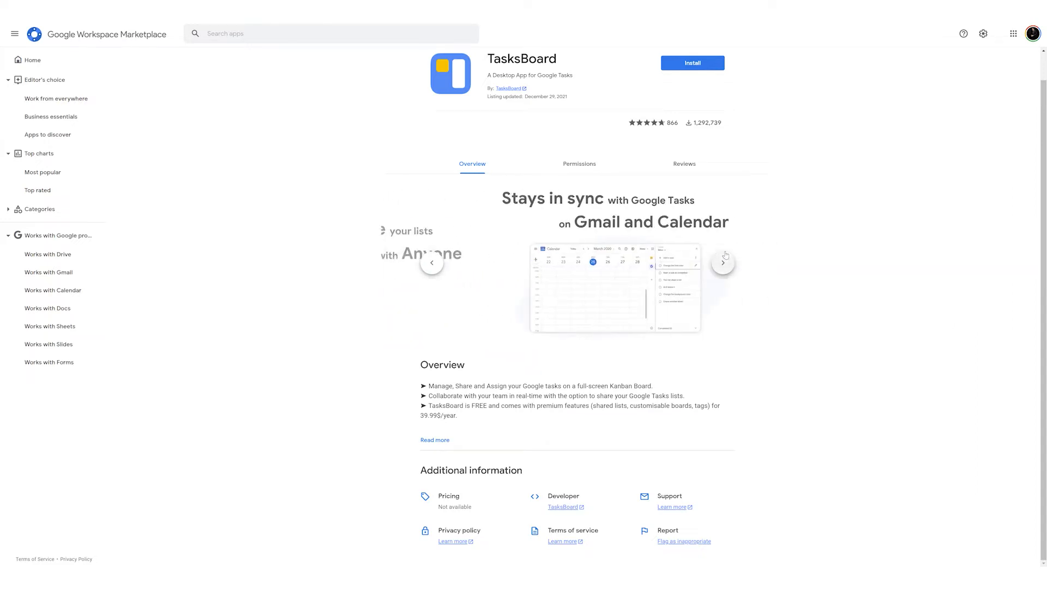
pyautogui.click(692, 63)
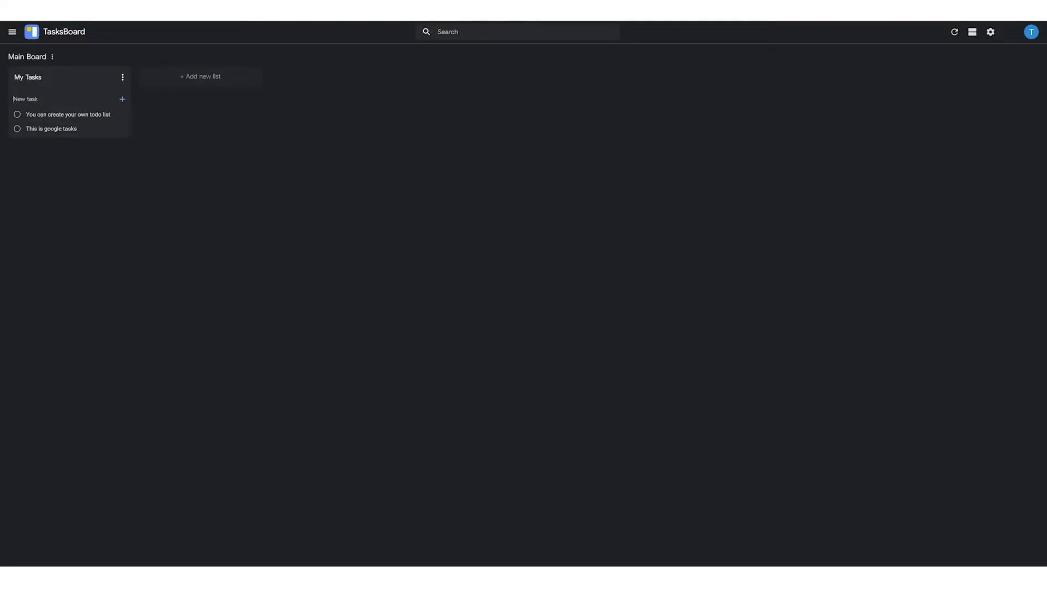
# - View and close a task's details, switch to Vertical view, and type 'have here is a to-do'
pyautogui.click(68, 114)
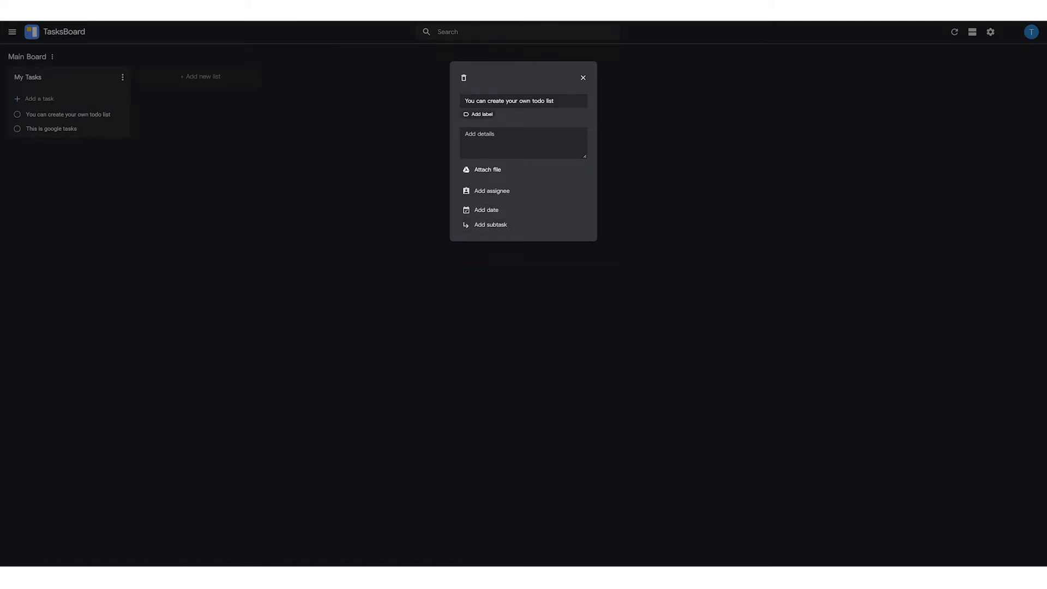
pyautogui.click(479, 114)
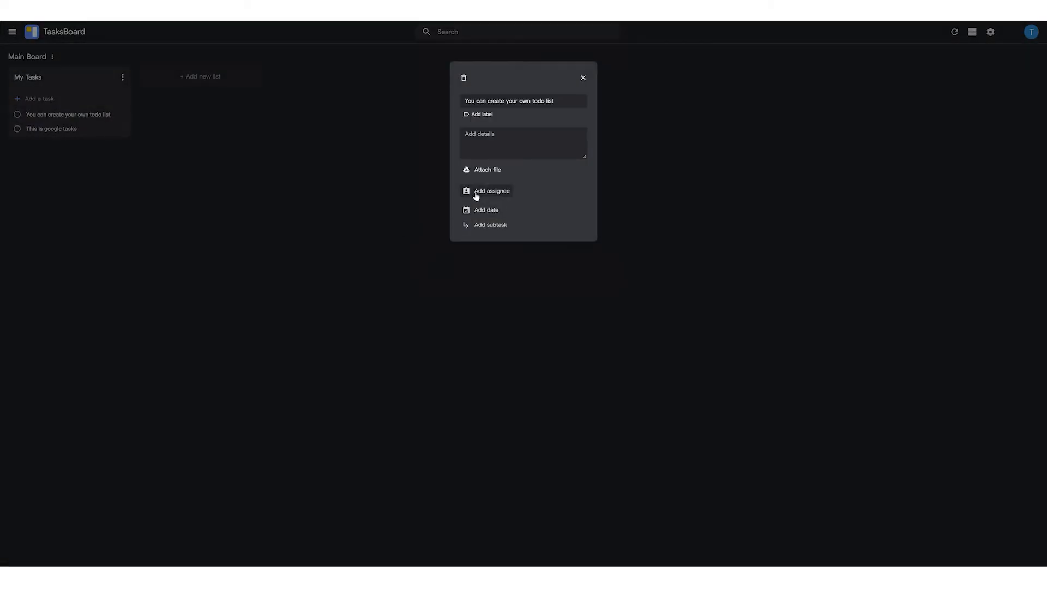
pyautogui.click(488, 224)
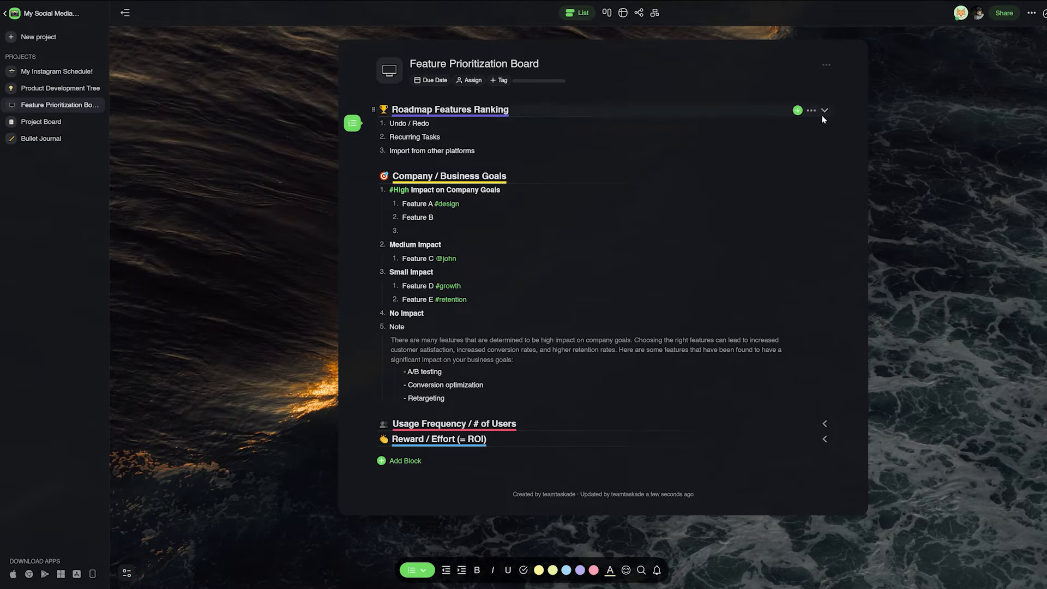
pyautogui.click(797, 110)
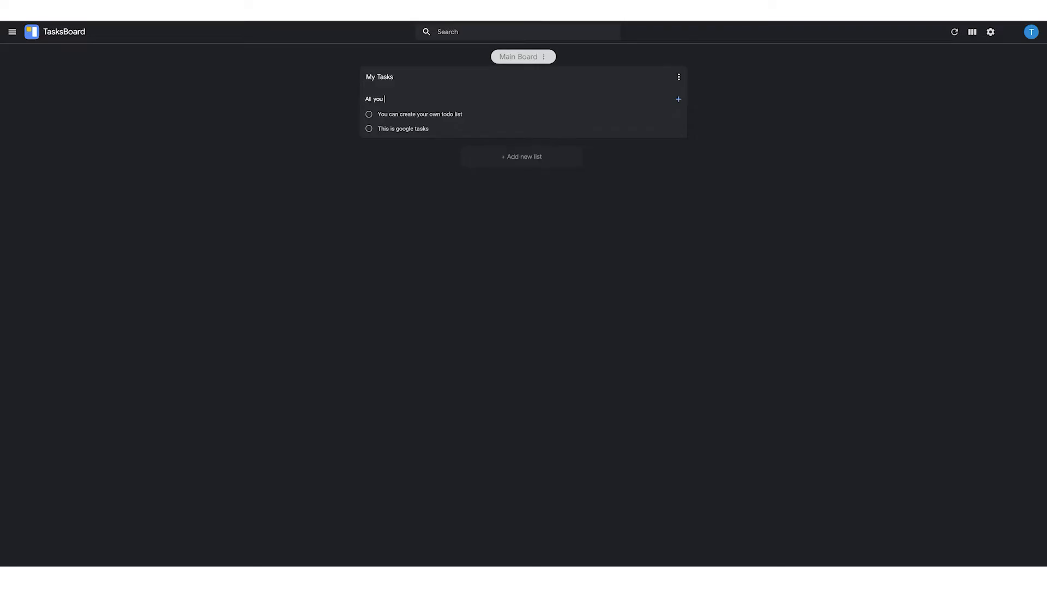
pyautogui.write('have here is a to-do')
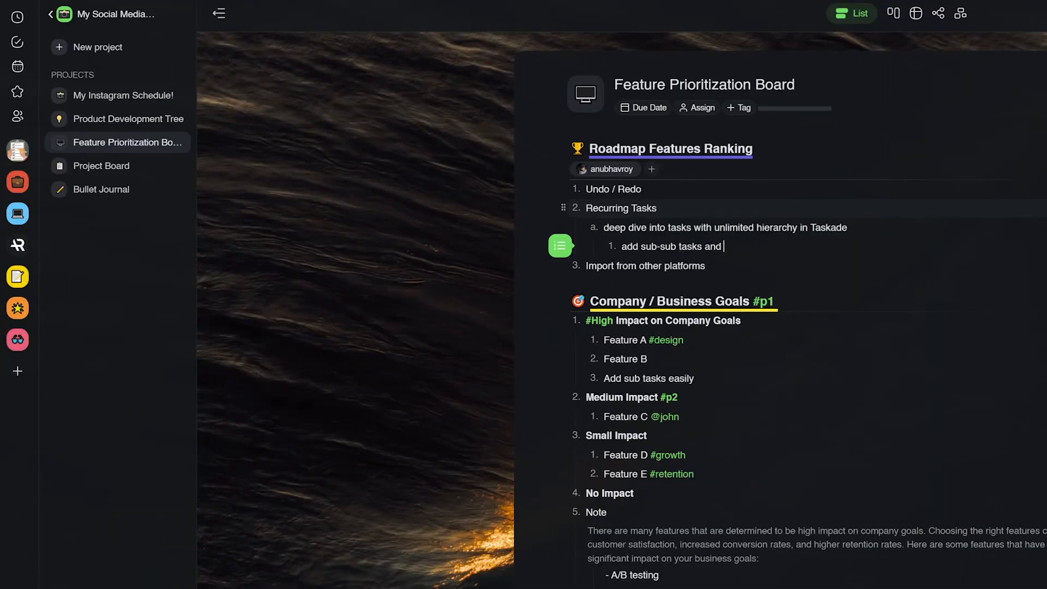
# - Add 'explain more' with a nested 'like this!' item, and set TasksBoard to Horizontal view
pyautogui.write('explain more')
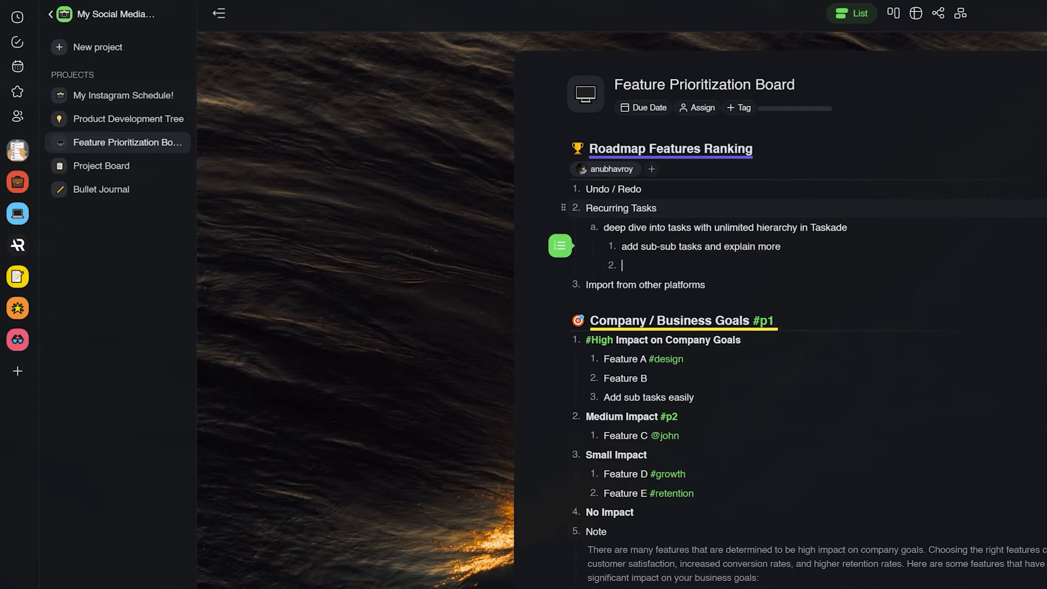
pyautogui.write('like this')
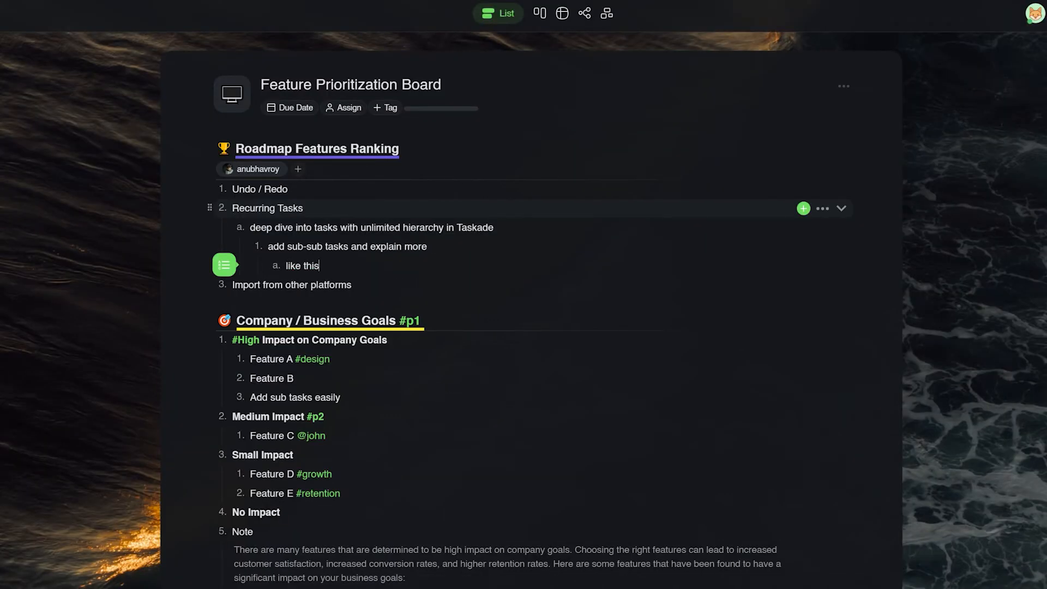
pyautogui.write('!')
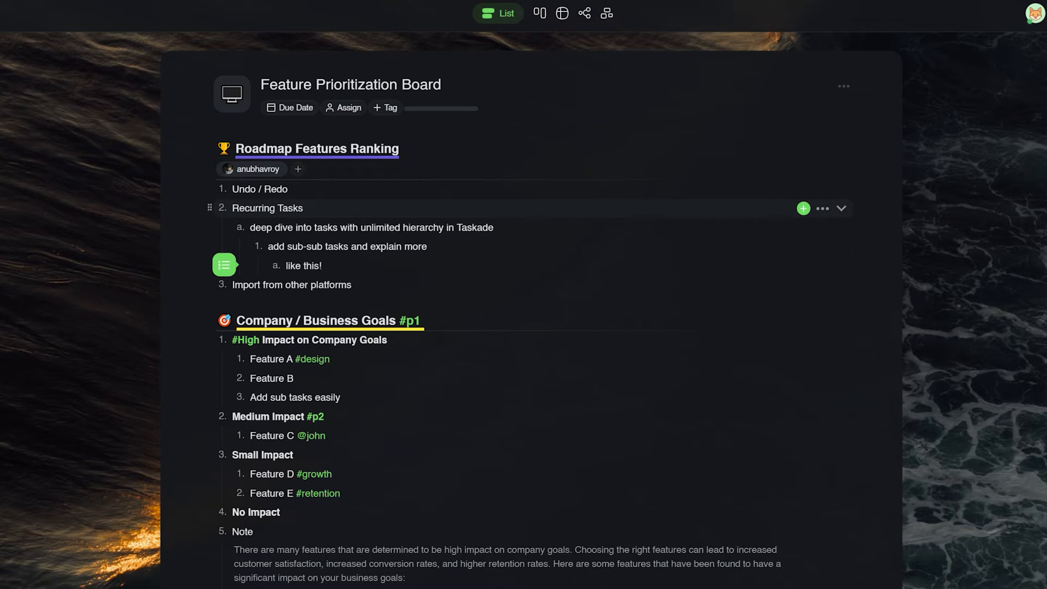
pyautogui.moveTo(112, 286)
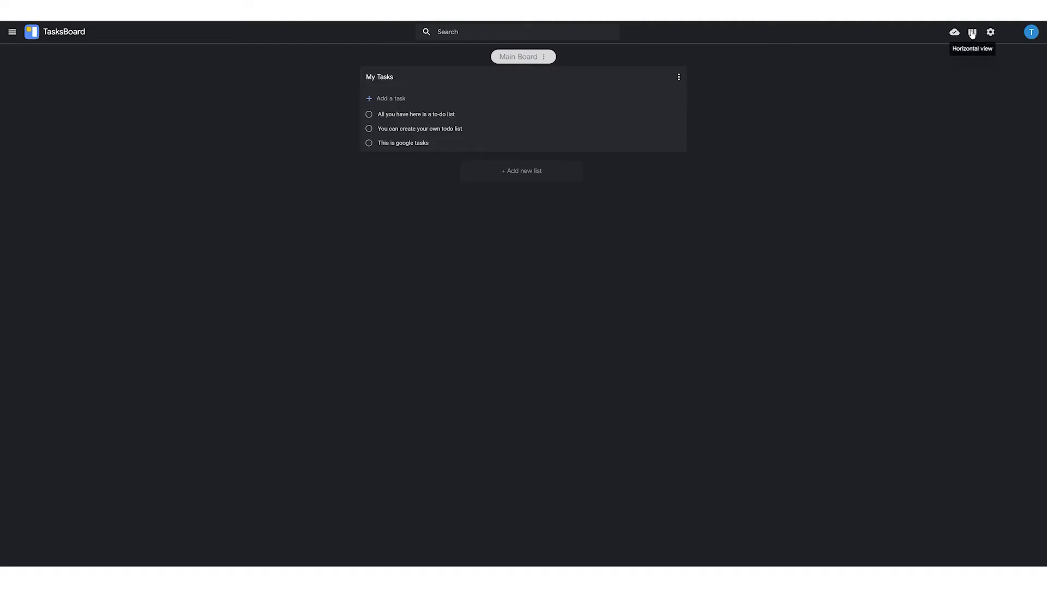
pyautogui.click(972, 32)
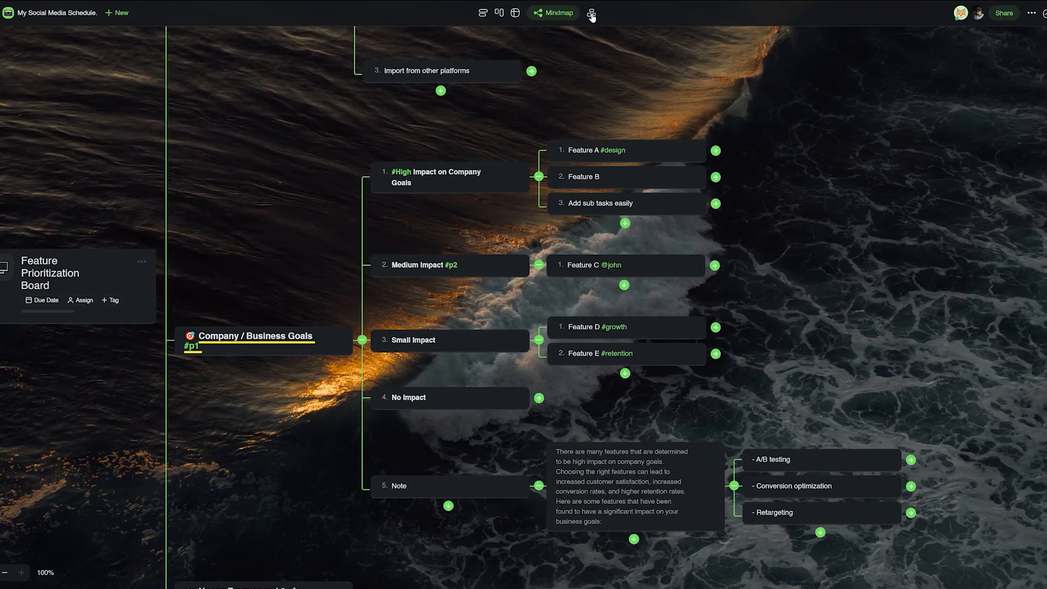
# - Switch the Feature Prioritization Board to the Action view
pyautogui.click(538, 13)
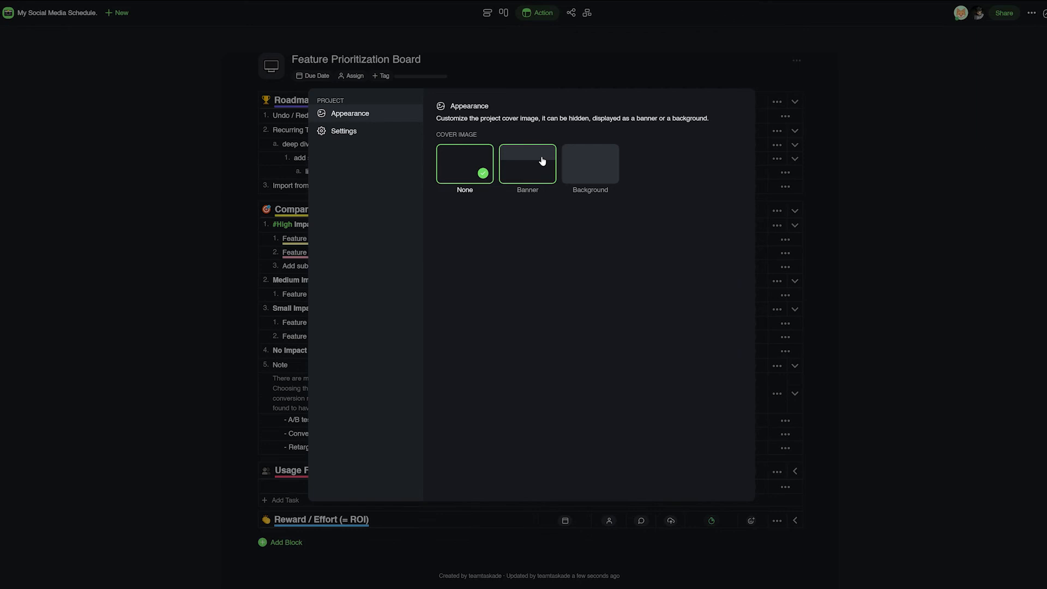
# - Set the cover image to Background and browse the Colors & Images gallery
pyautogui.click(589, 164)
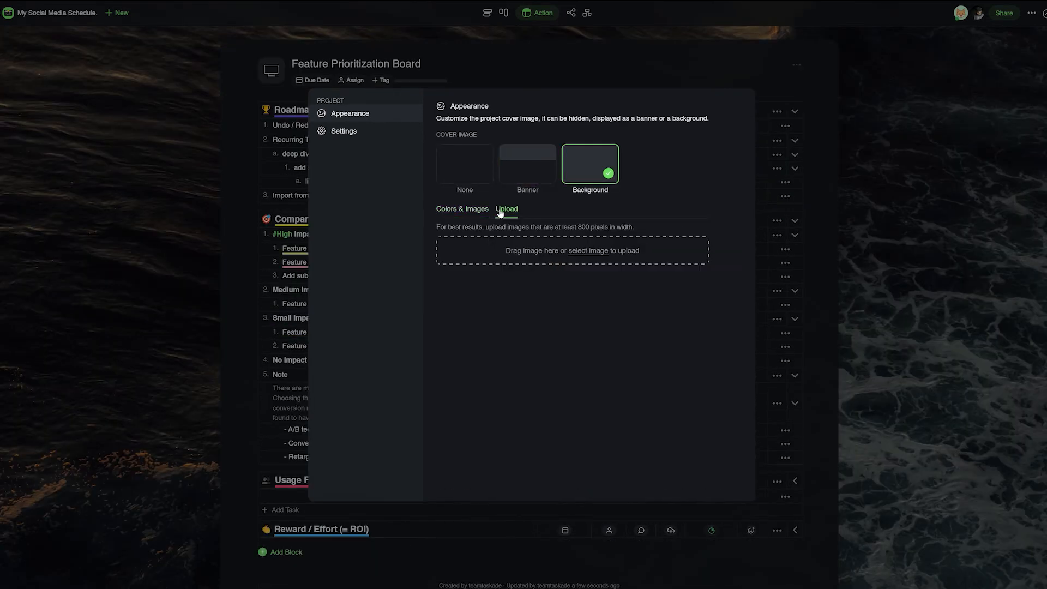
pyautogui.click(461, 208)
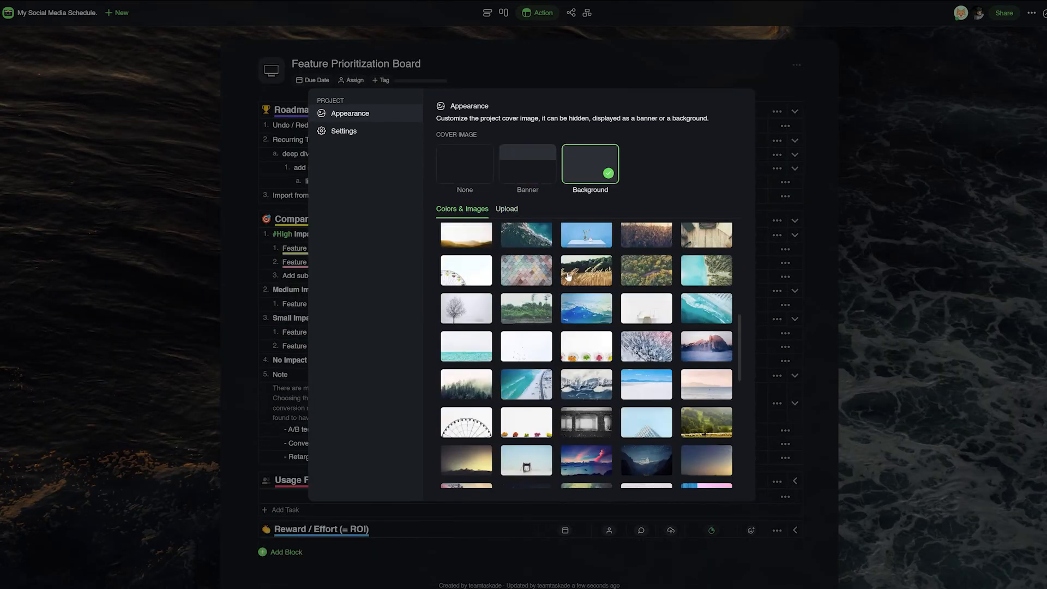